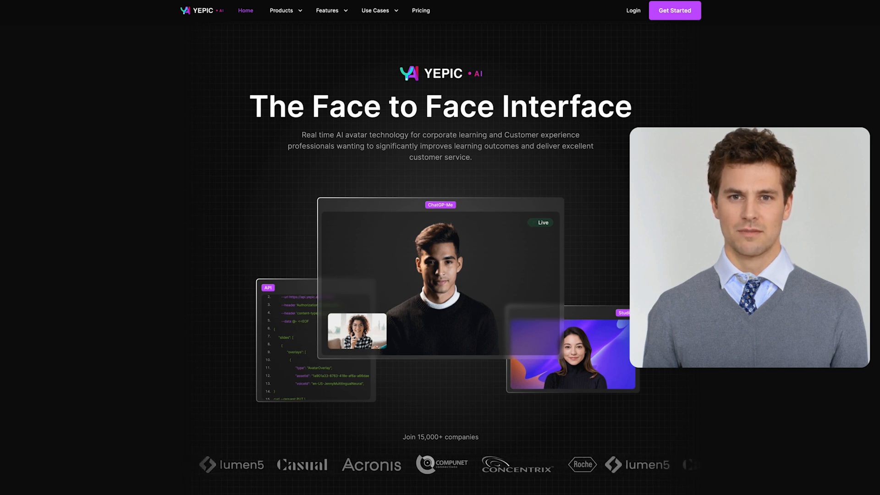
Log in from the Yepic homepage to land on the studio dashboard.
click(675, 10)
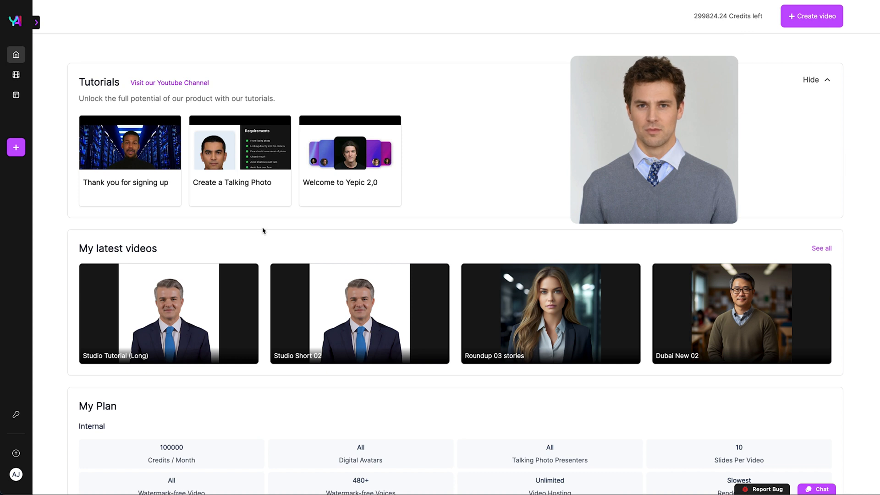
mouse_move(183, 250)
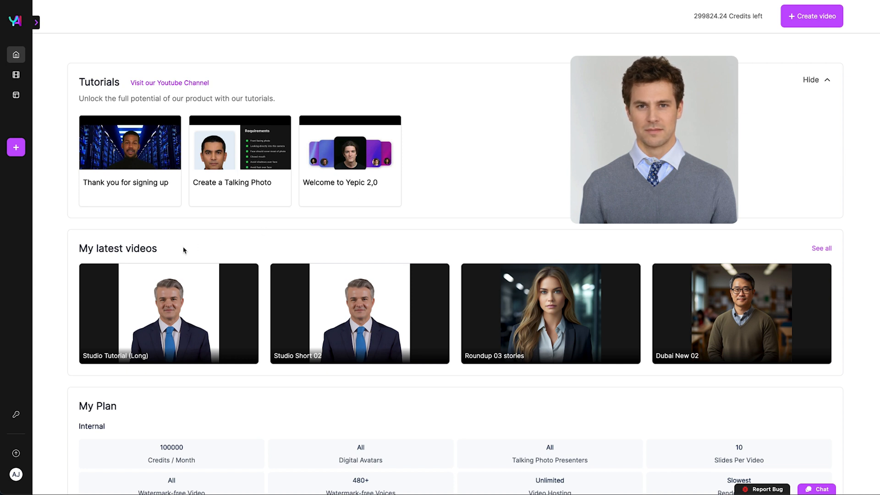
Create a new video using the Express workflow from the expanded sidebar.
click(35, 22)
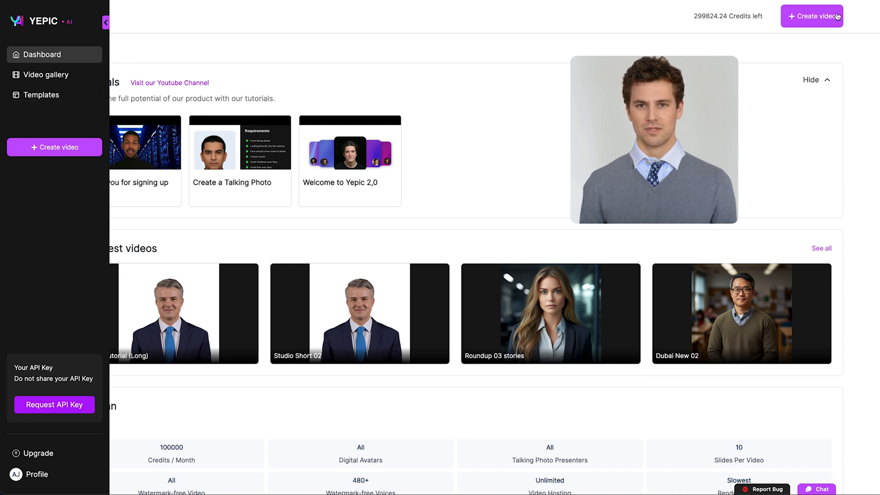
click(811, 16)
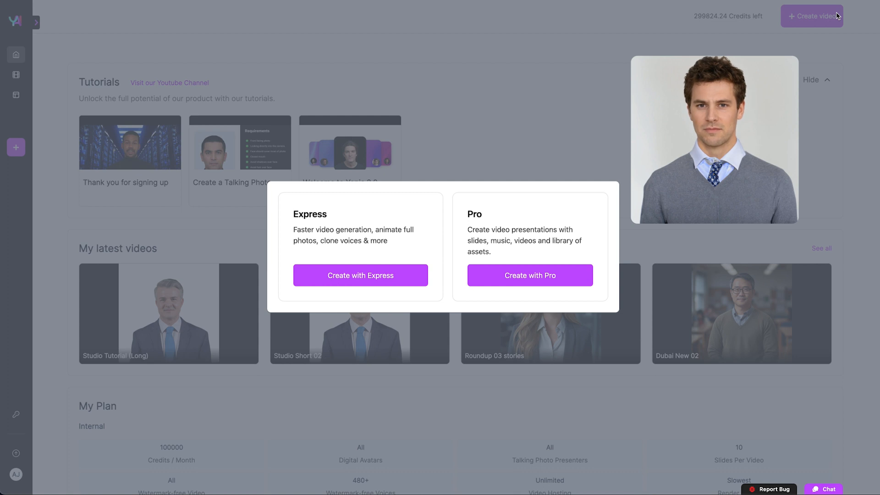
click(360, 276)
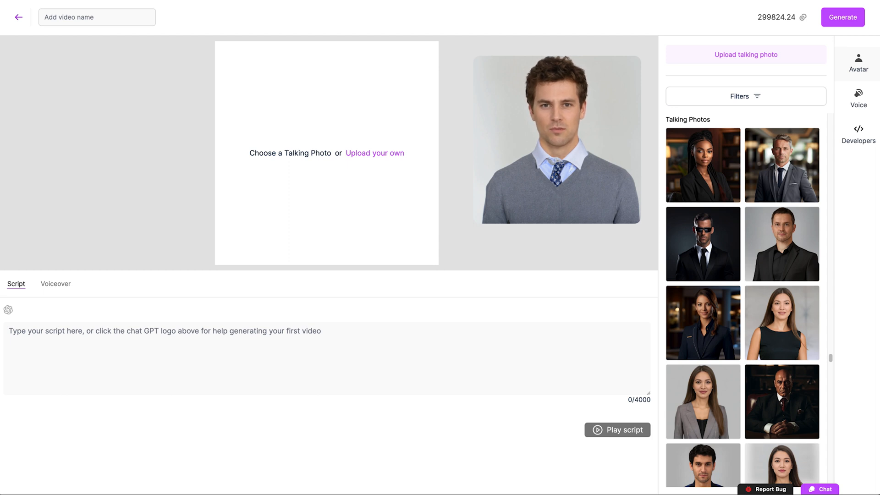
Upload the headshot as a talking photo named New User, male, aged 21.
click(745, 54)
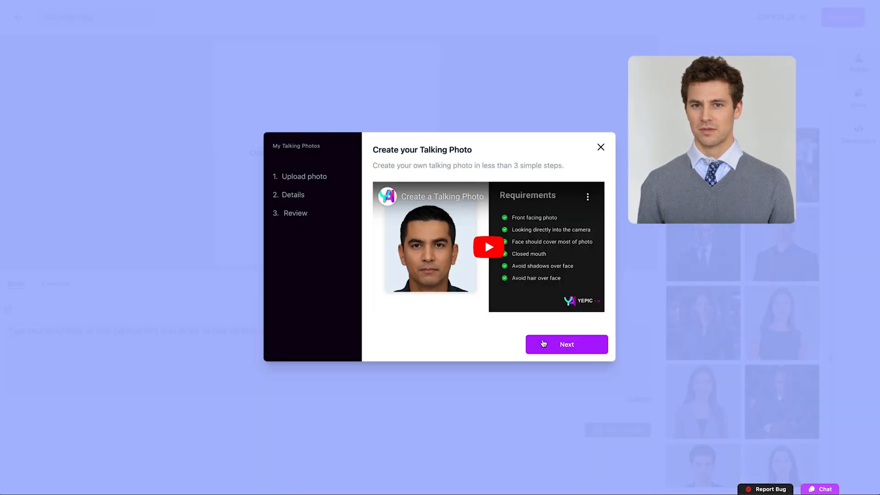
click(566, 344)
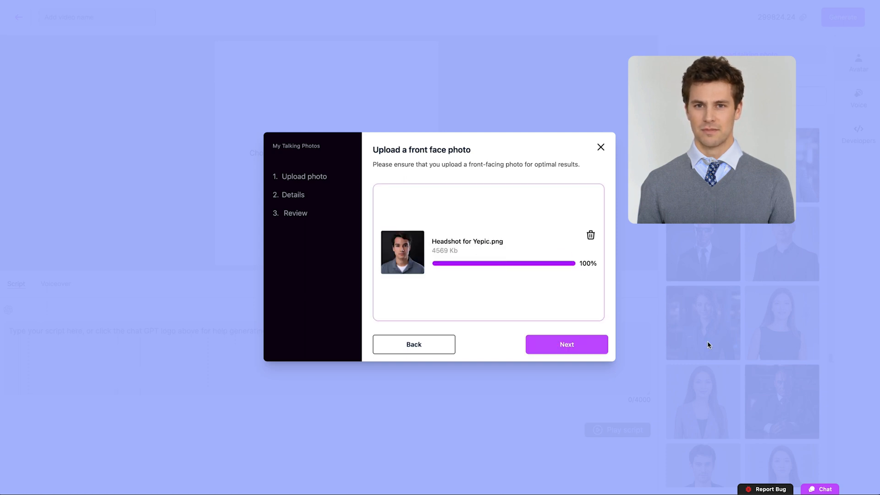
click(566, 344)
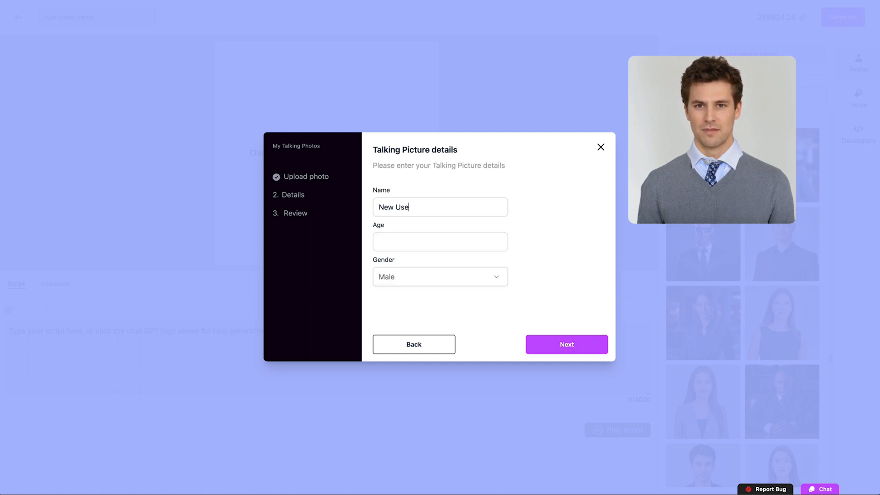
text(21)
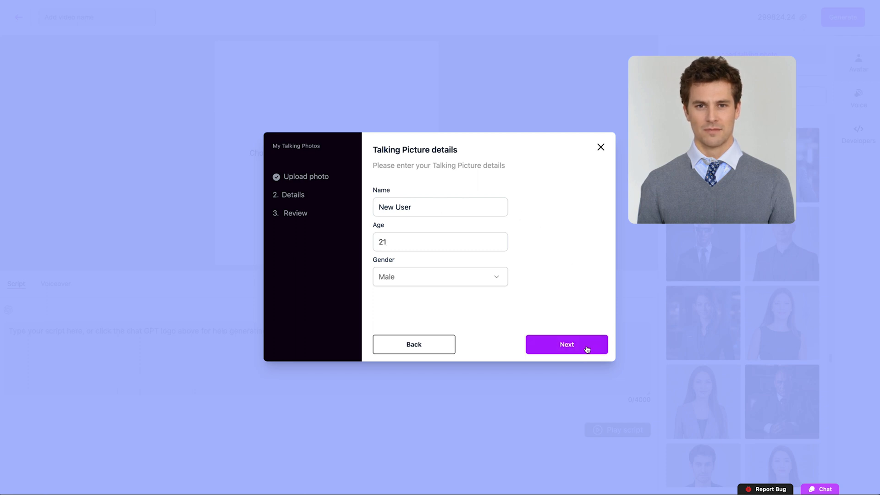
click(566, 344)
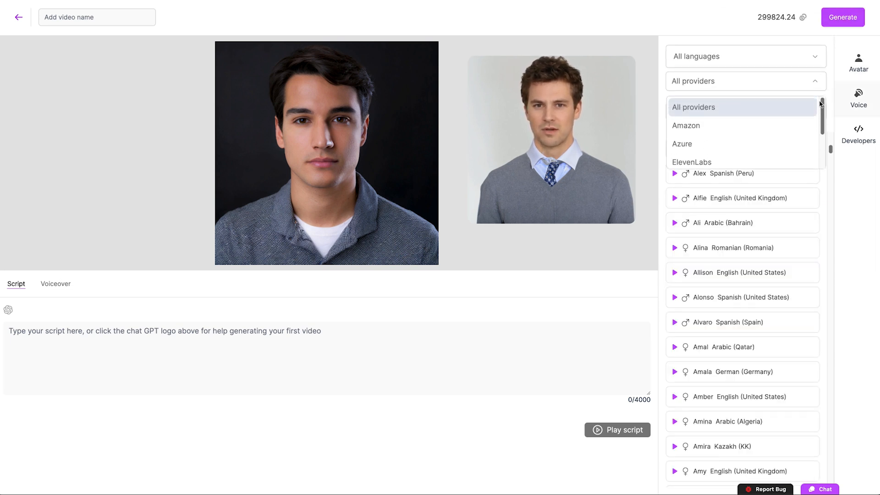
Choose Alfie's English (United Kingdom) voice and briefly view the GPT4 script assistant.
click(746, 81)
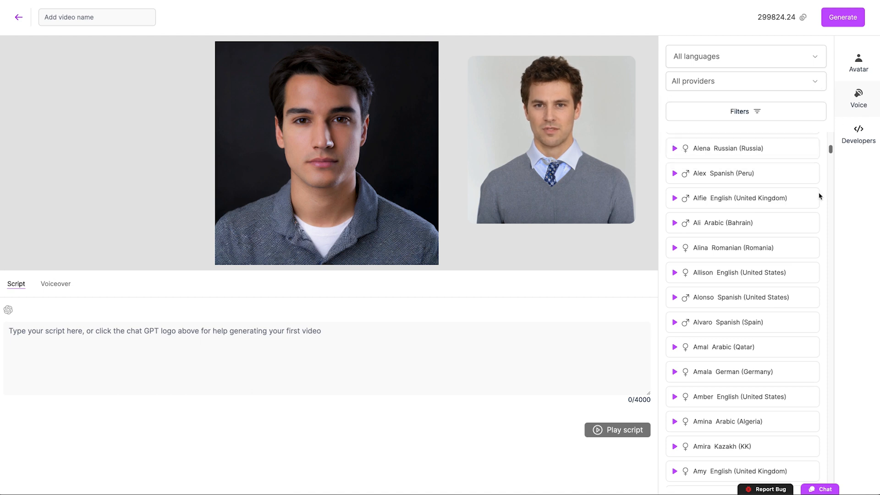
click(742, 198)
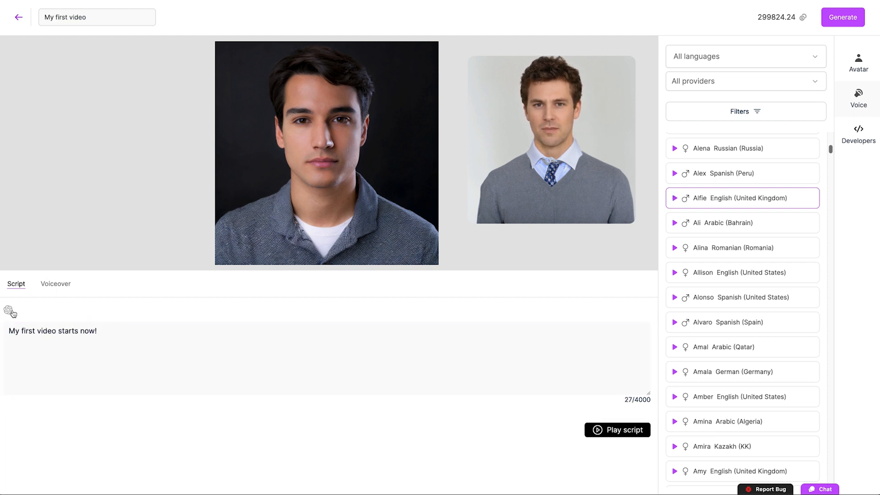
click(8, 310)
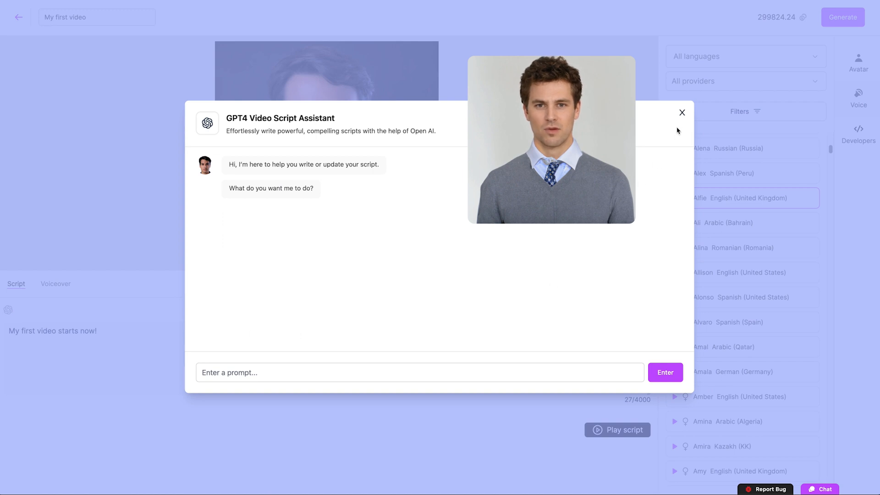
click(682, 112)
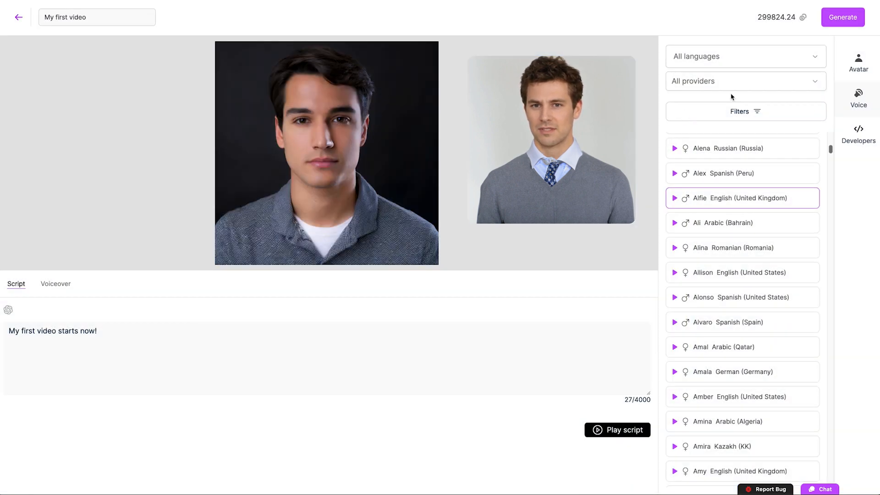
Generate 'My first video' for 0.33 credits and begin creating another video.
click(842, 16)
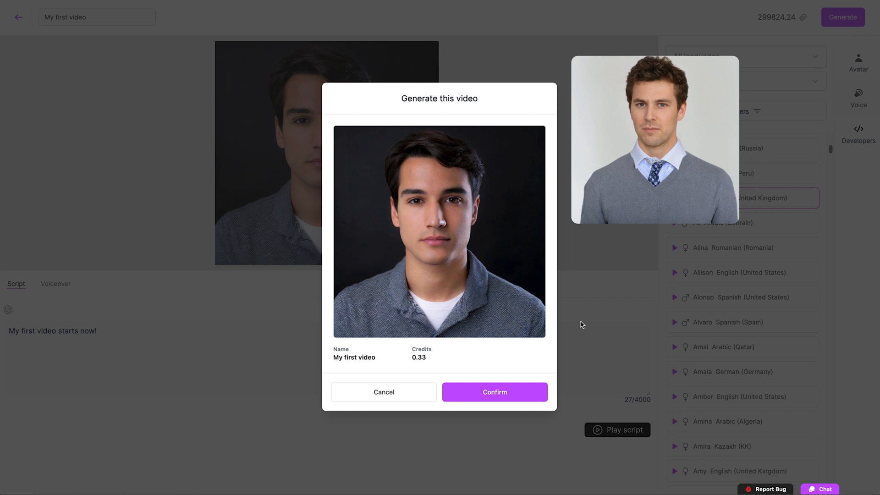
click(494, 391)
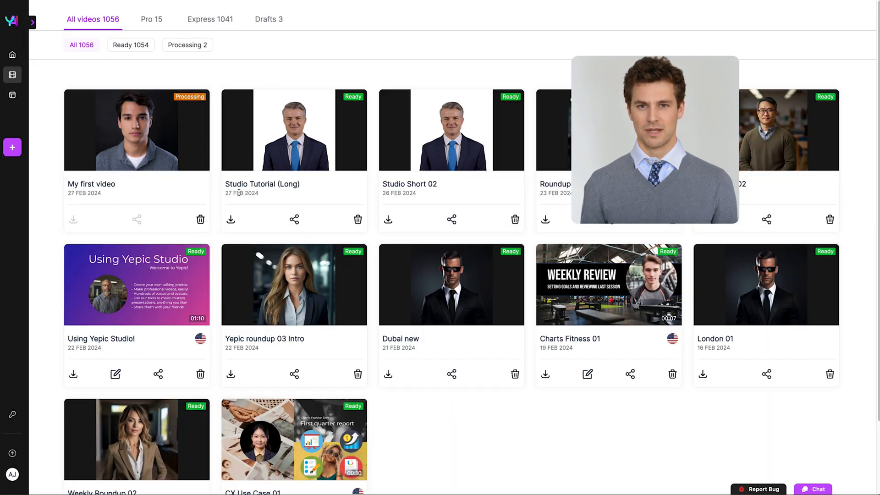
click(12, 147)
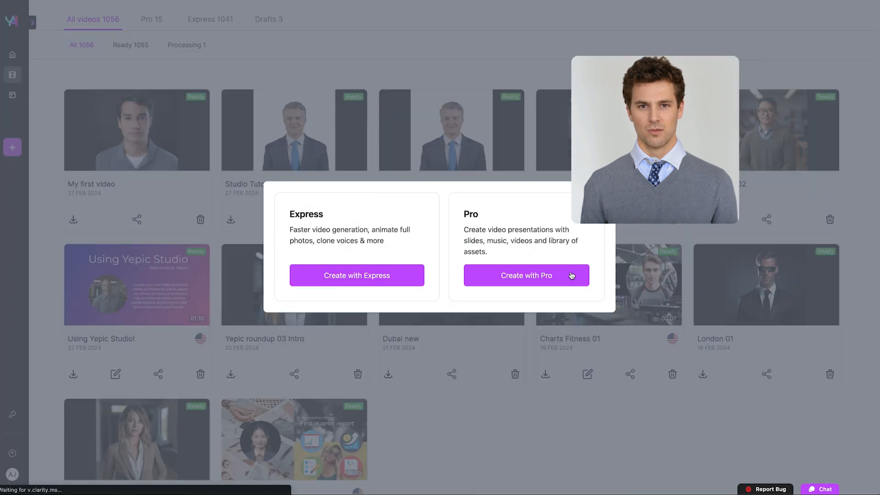
Start a Pro video and browse its stock images, stock videos and template libraries.
click(526, 275)
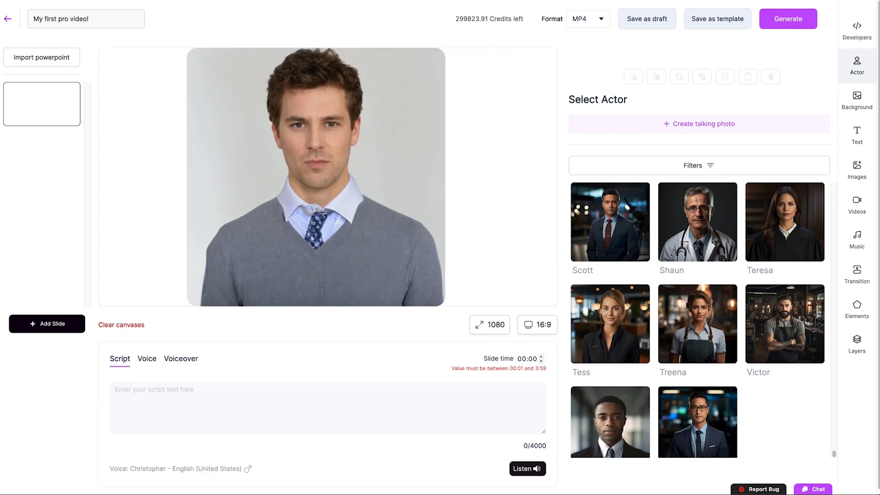
click(856, 169)
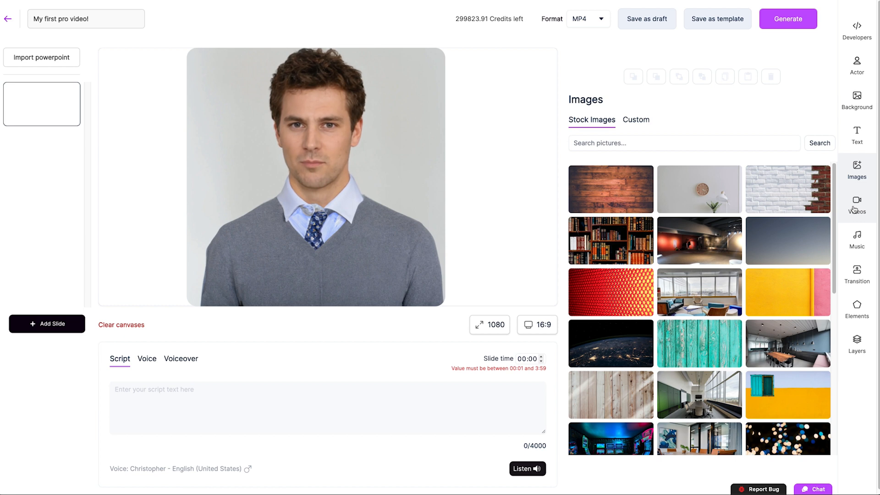
click(856, 204)
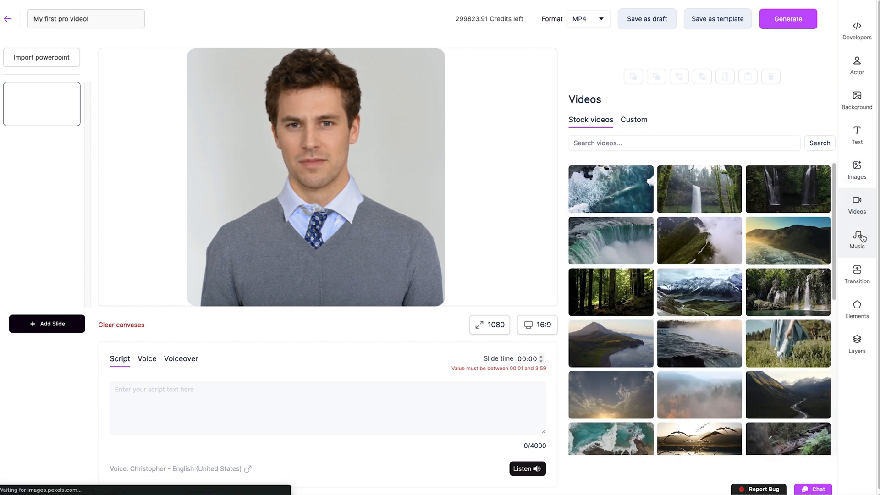
click(856, 274)
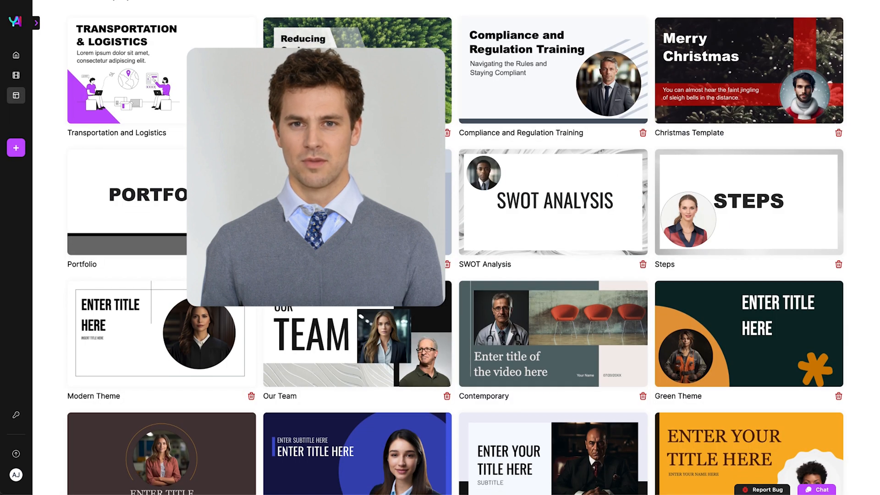
scroll(down, 3)
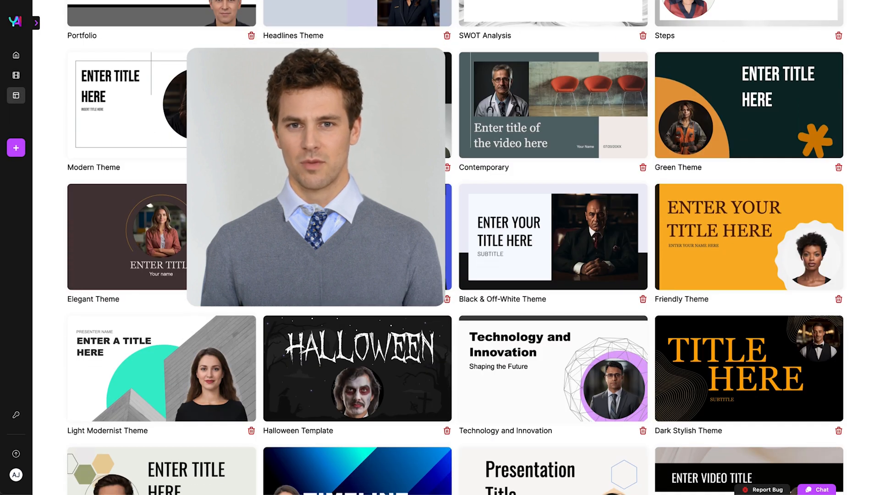
scroll(down, 3)
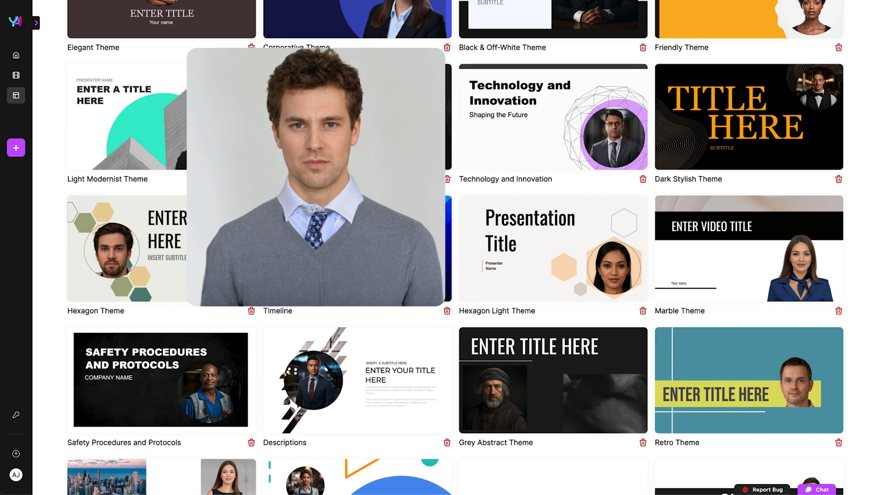
scroll(down, 3)
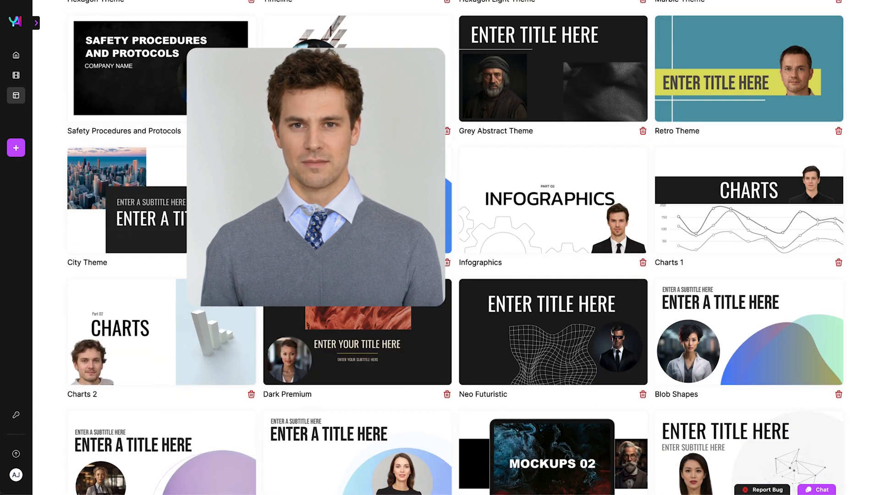